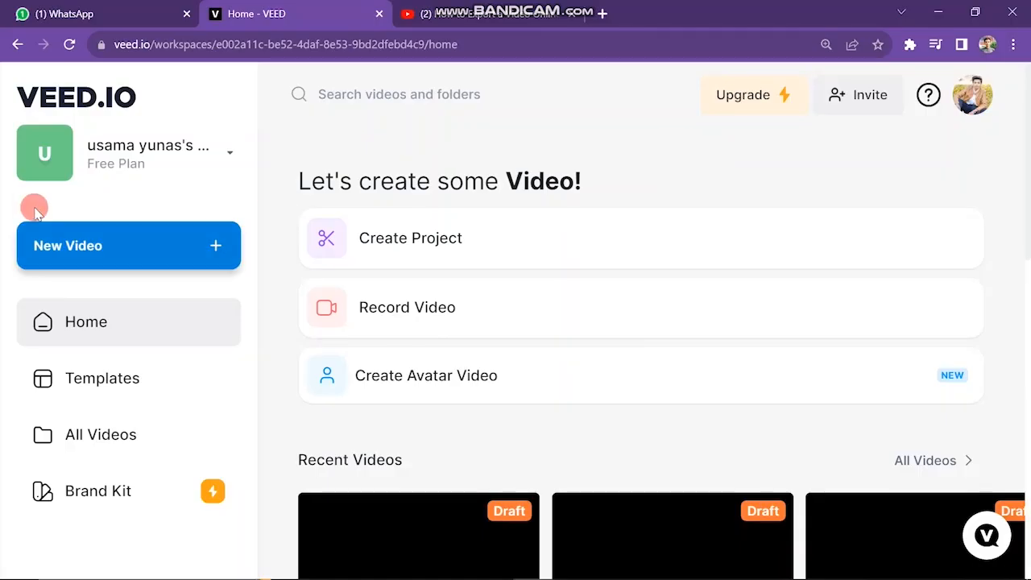
# Start a new video project from the VEED dashboard
pyautogui.click(409, 239)
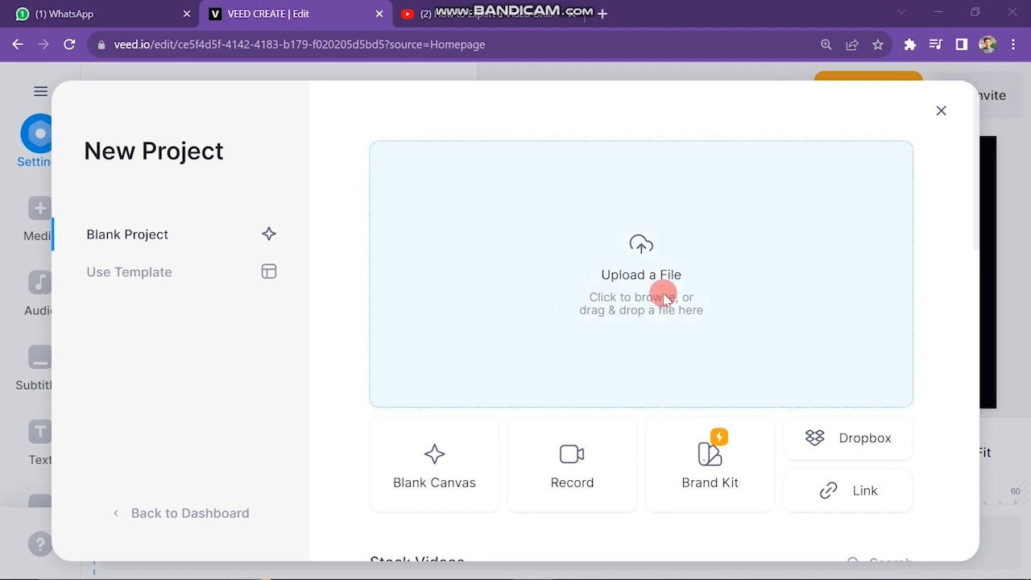
# Upload the forest road clip from the computer into the project timeline
pyautogui.click(641, 274)
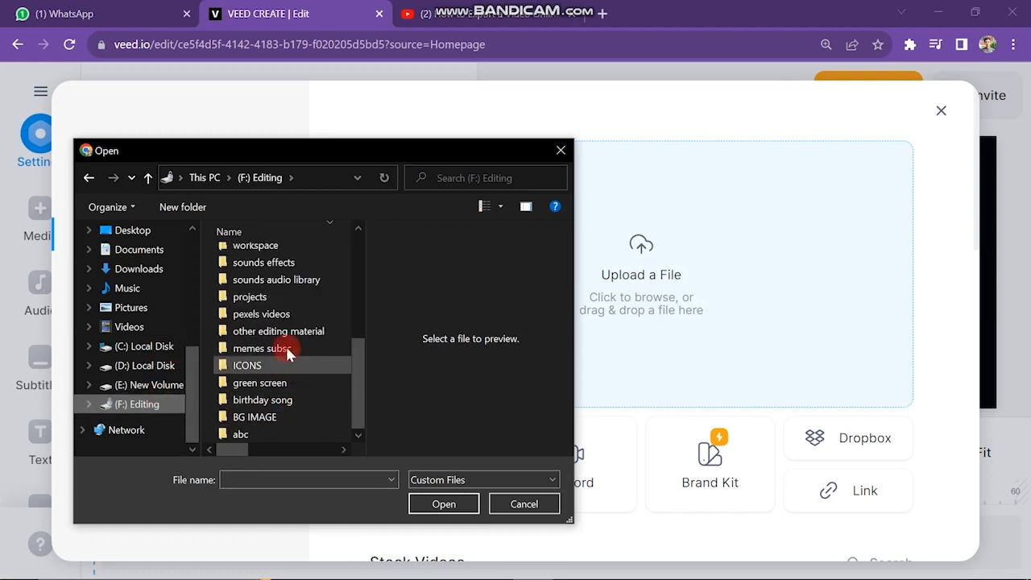
pyautogui.click(443, 502)
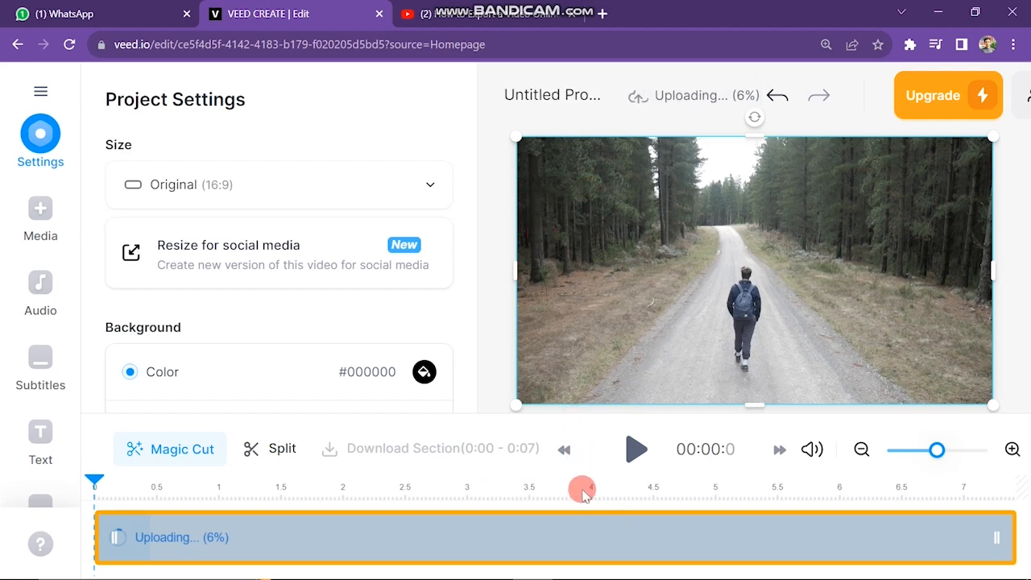
pyautogui.moveTo(558, 567)
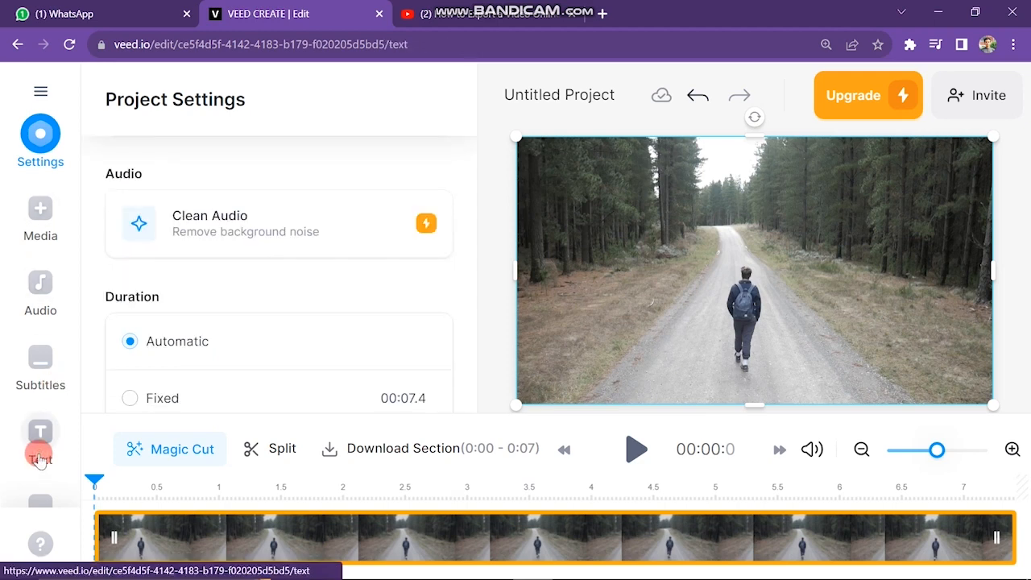
# Browse the Add Text presets in the Text sidebar
pyautogui.click(39, 432)
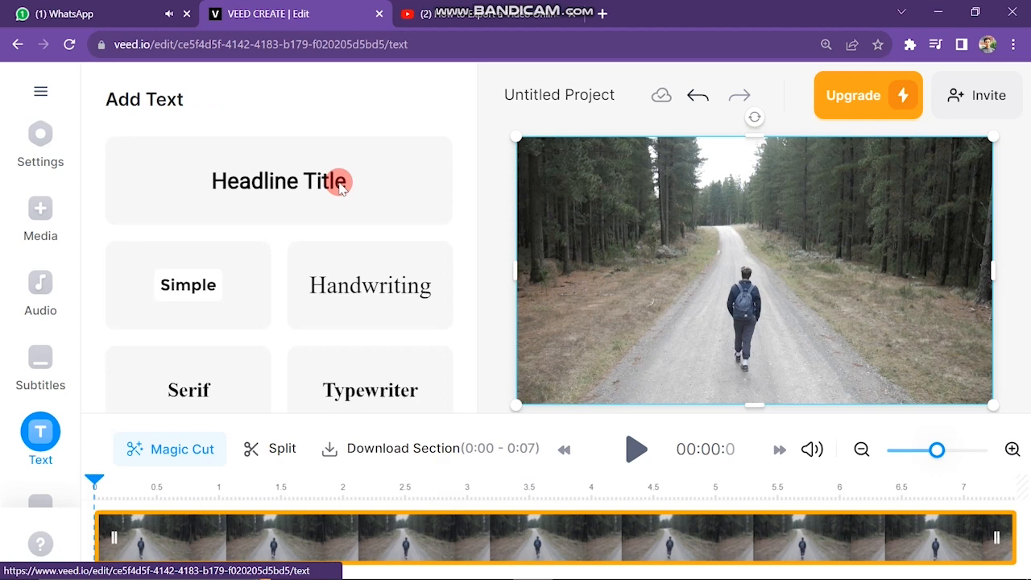
pyautogui.scroll(-3)
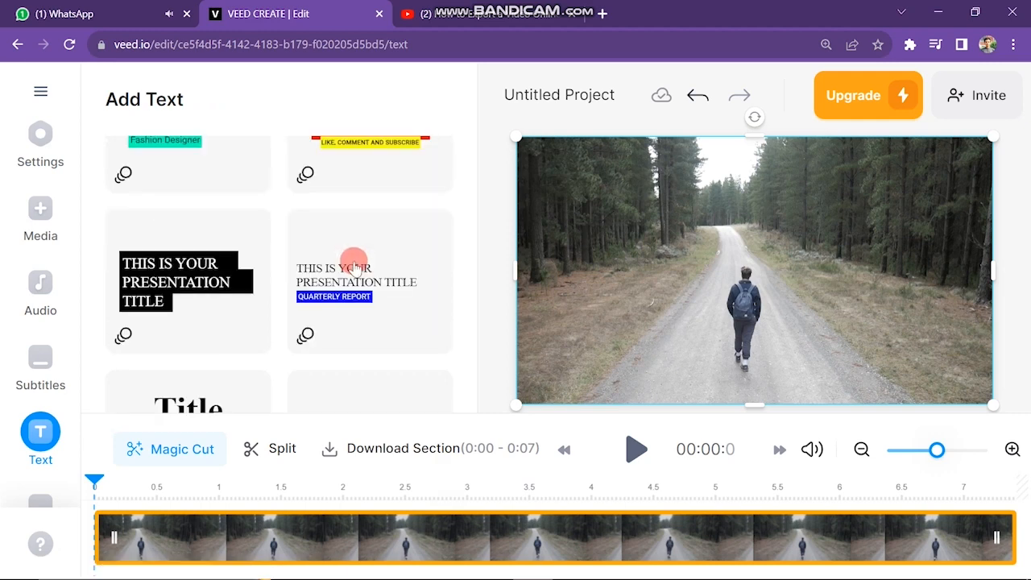
pyautogui.scroll(-3)
pyautogui.write('T')
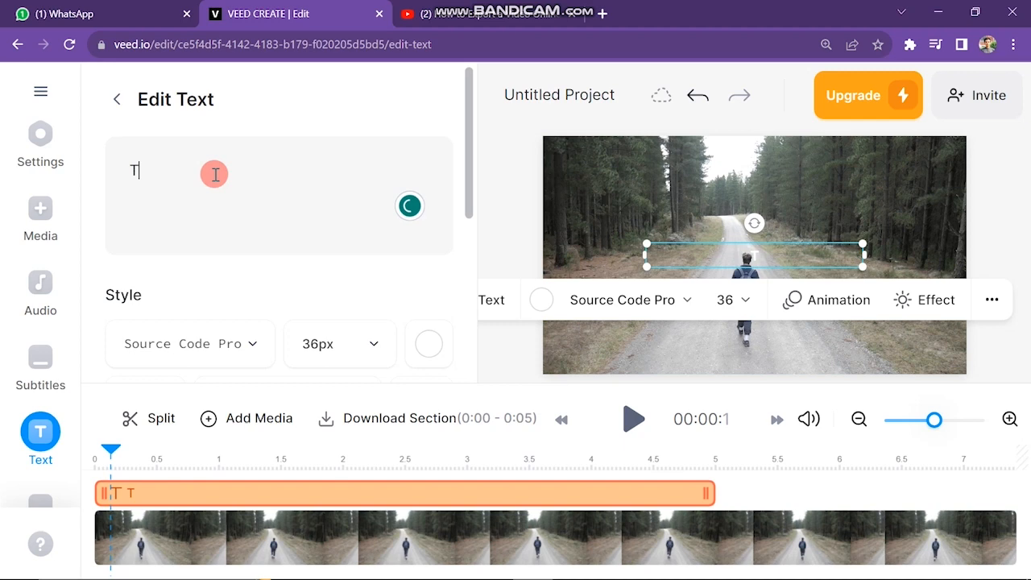
# Enter 'Welcome to our channel' as the typewriter text overlay
pyautogui.write('Welcome to our channel')
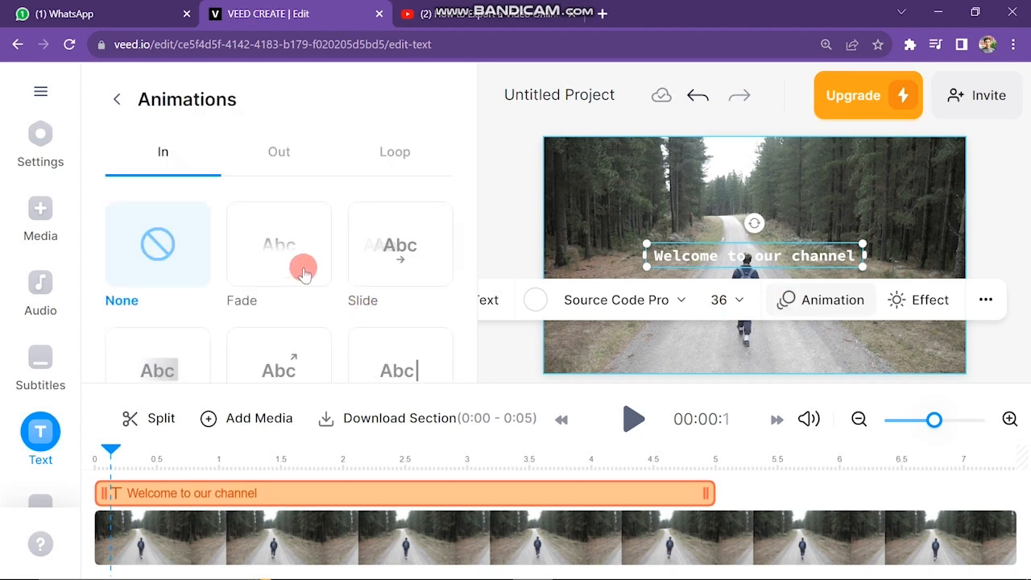
# Give the title an entrance animation and a shadow effect with adjusted colour
pyautogui.click(632, 419)
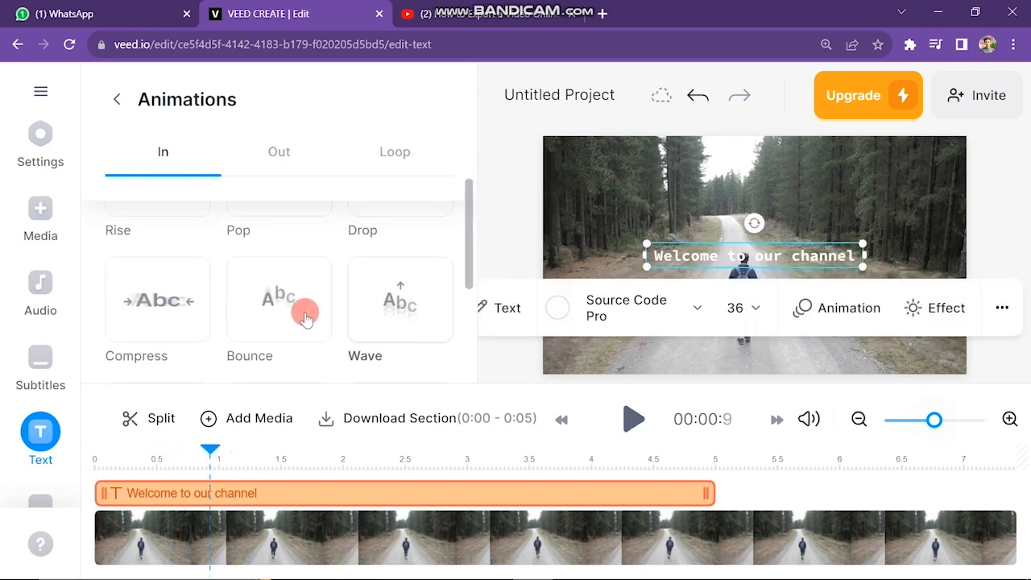
pyautogui.click(934, 308)
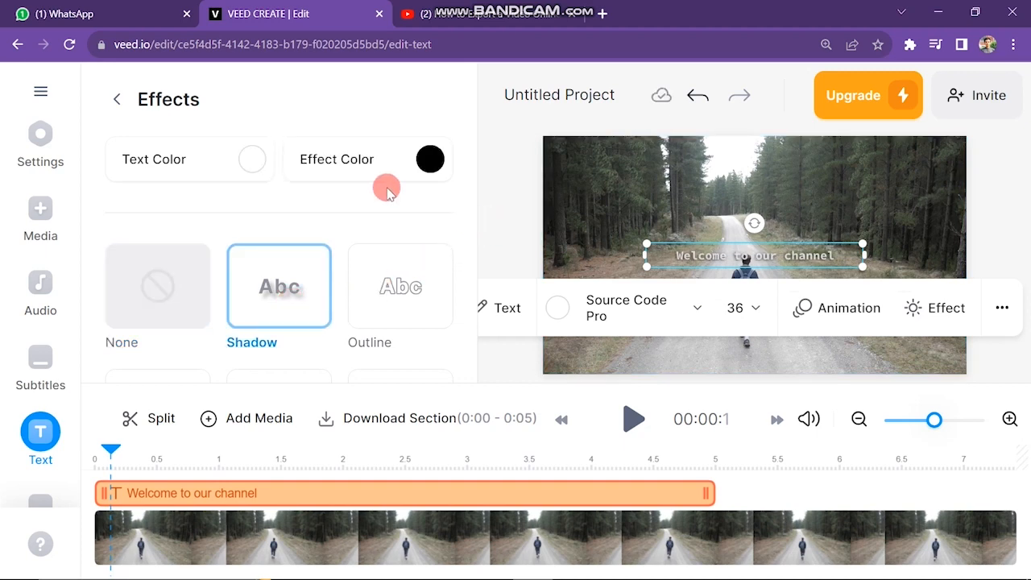
pyautogui.click(429, 160)
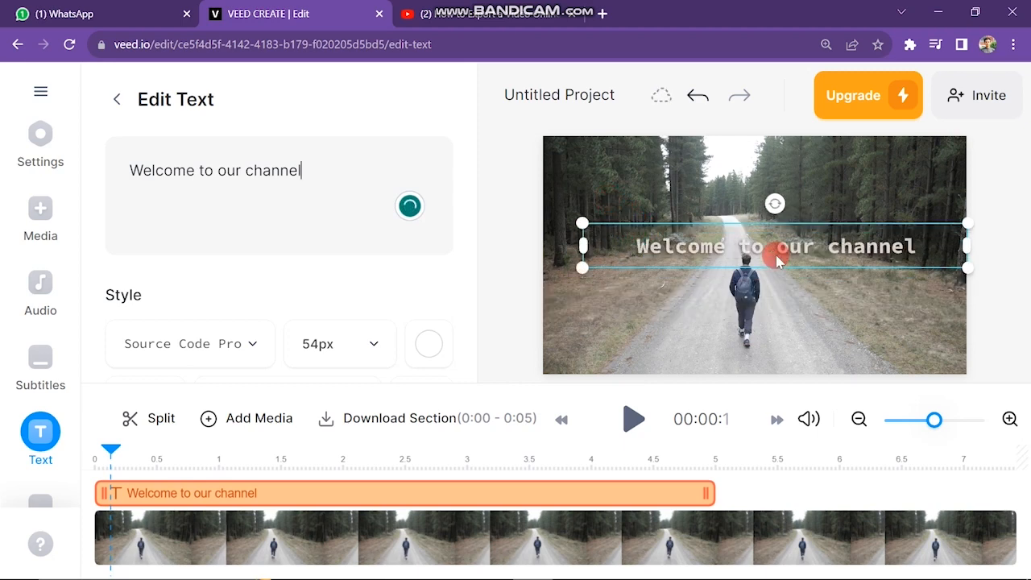
# Select the title on the canvas to enlarge it to 64px and reposition it
pyautogui.click(339, 344)
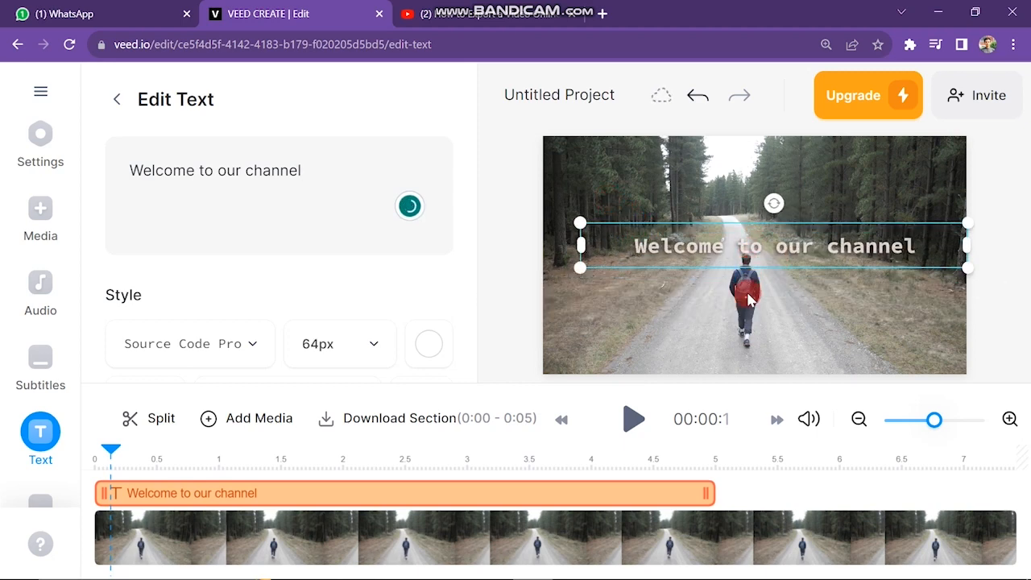